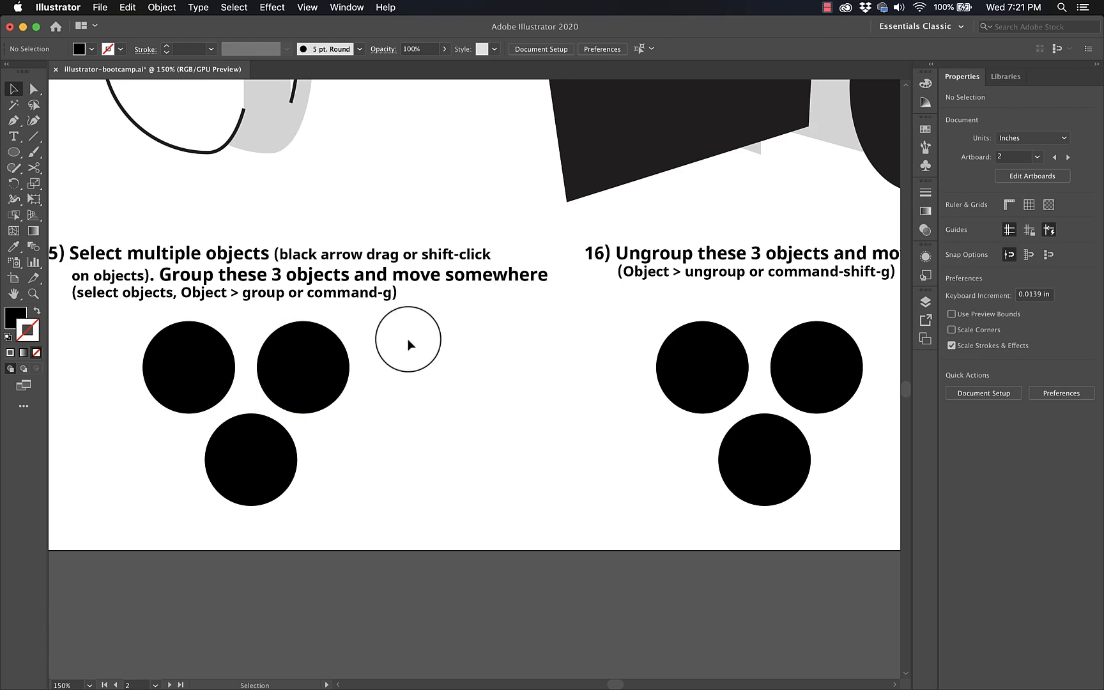
# Step: Select exercise 15's three black circles and group them via Quick Actions
pyautogui.moveTo(412, 345); pyautogui.dragTo(136, 511)
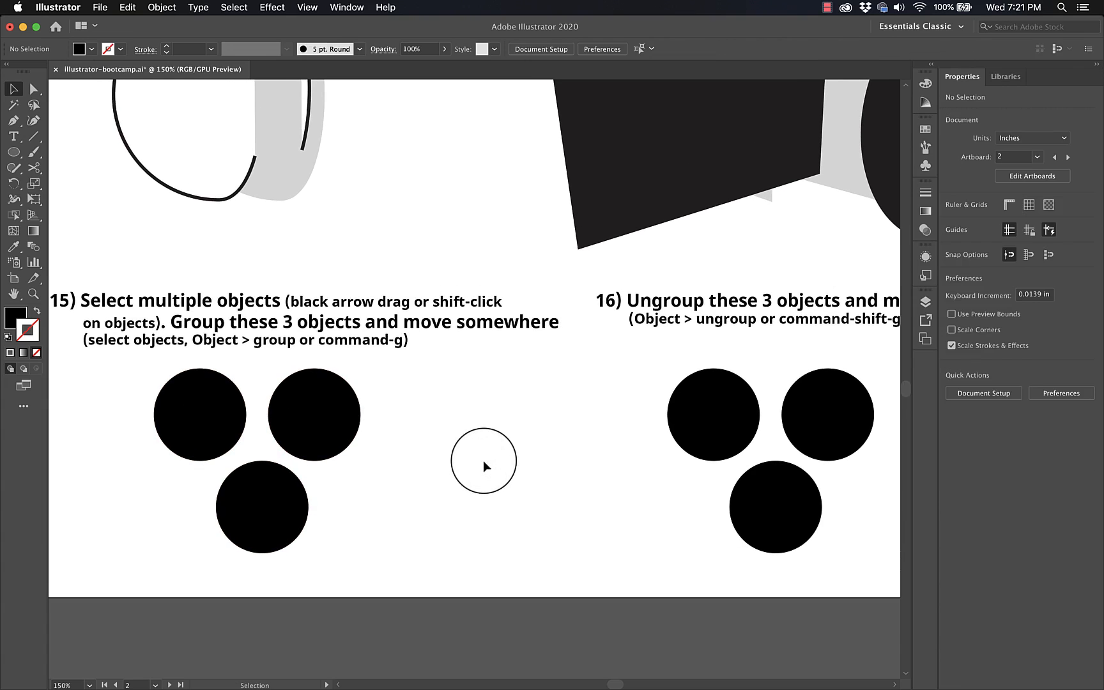
pyautogui.press('cmd+s')
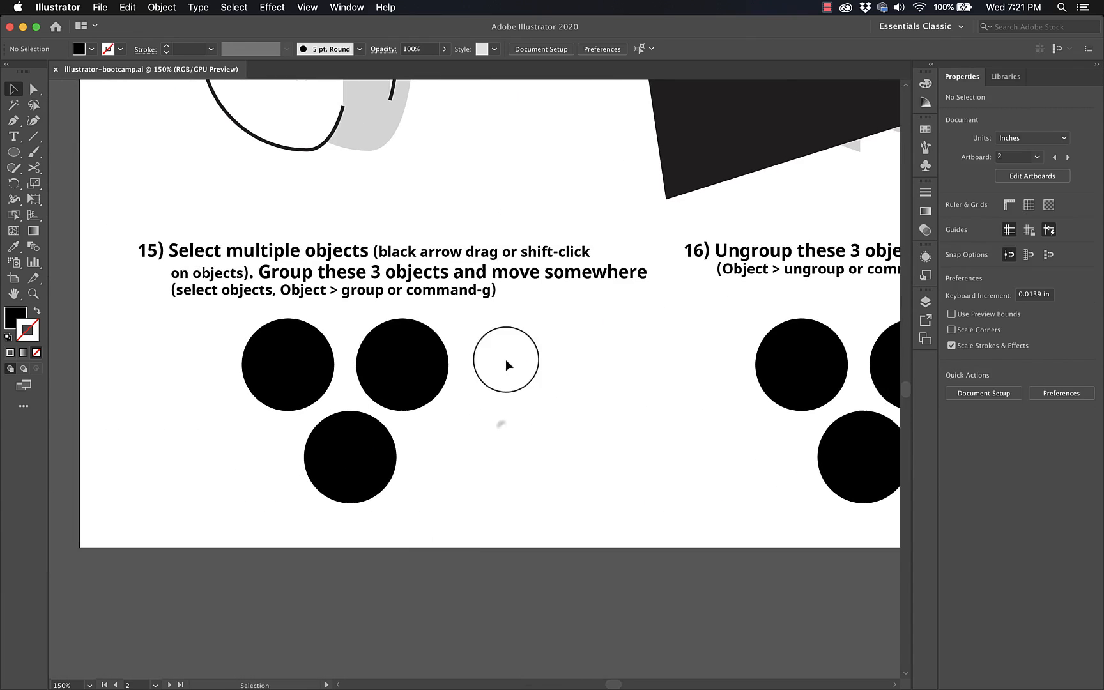
pyautogui.moveTo(505, 363); pyautogui.dragTo(278, 303)
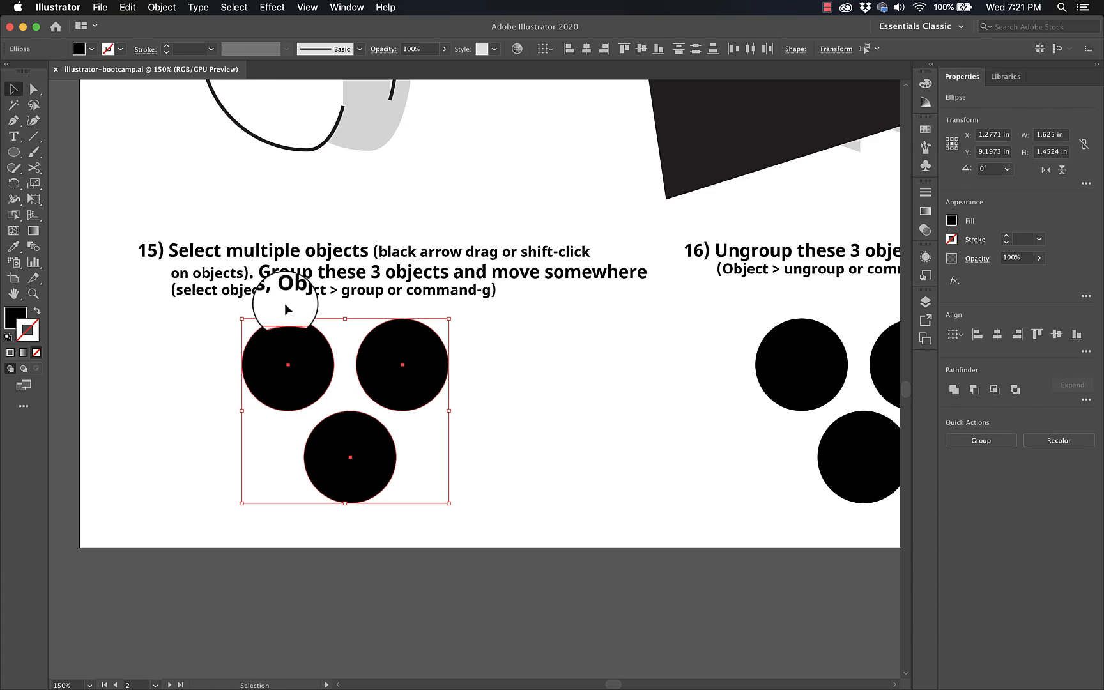
pyautogui.click(161, 7)
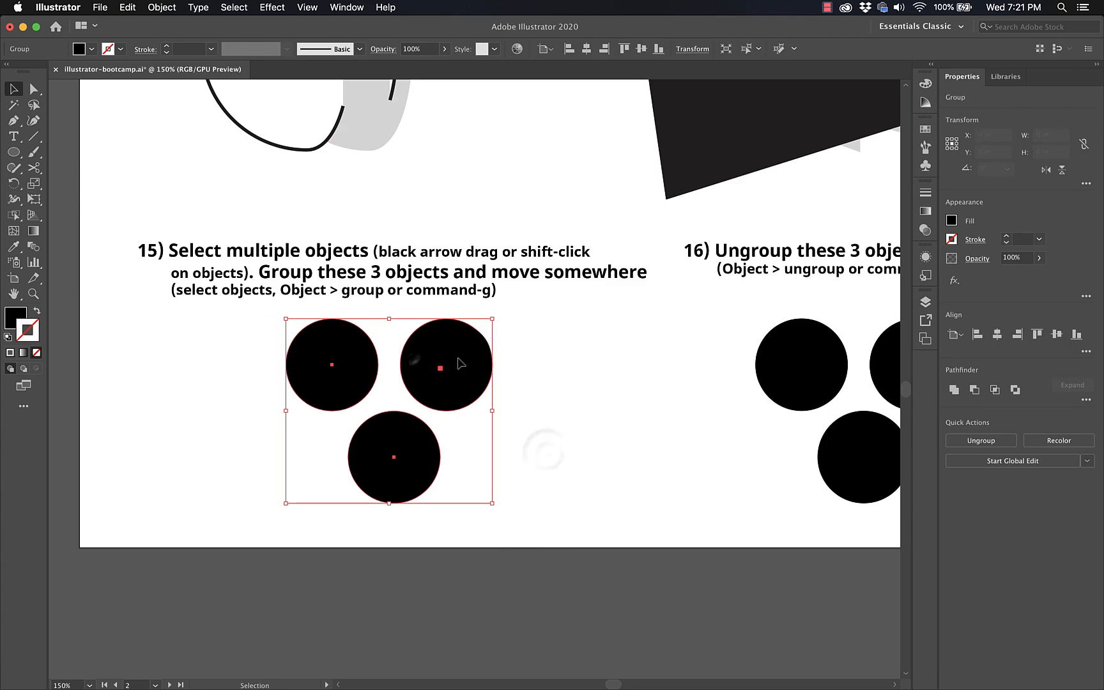
# Step: Drag the grouped circles to a new spot and bring exercise 16 into view
pyautogui.moveTo(461, 363); pyautogui.dragTo(419, 382)
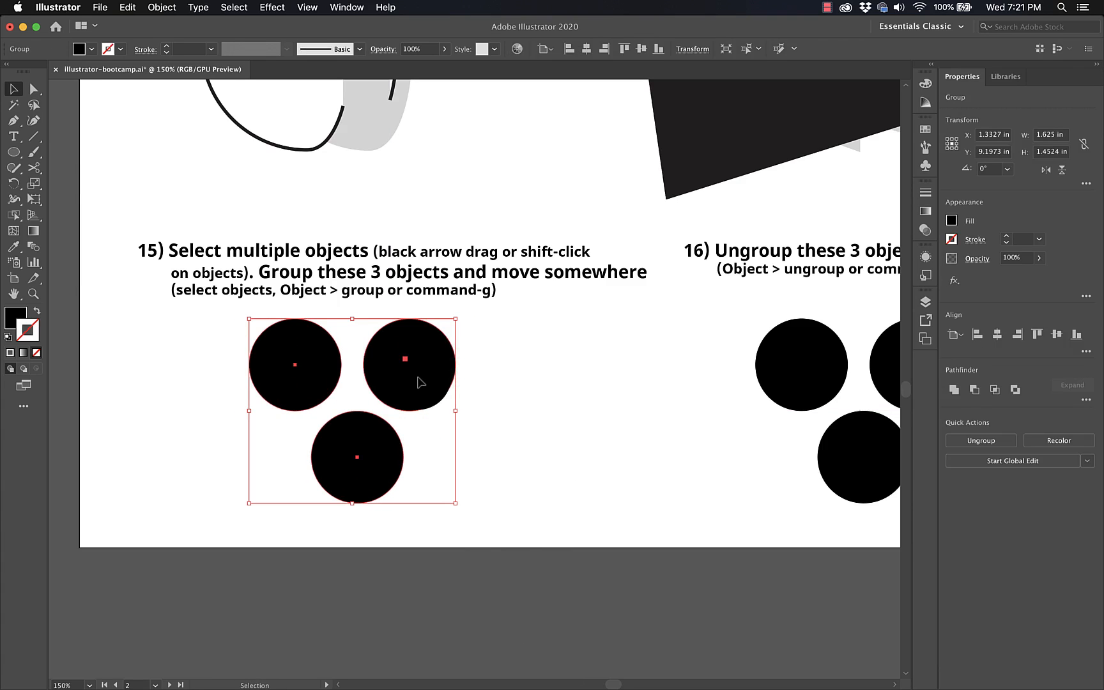
pyautogui.hscroll(3)
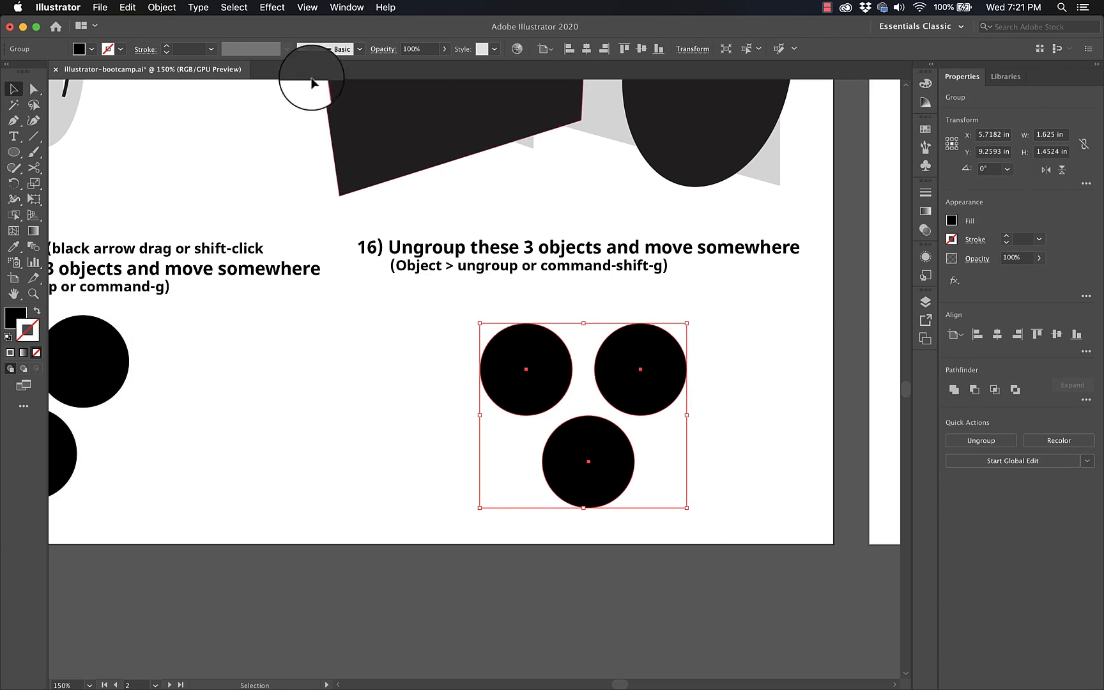
# Step: Ungroup exercise 16's three grouped circles via Object > Ungroup
pyautogui.click(161, 7)
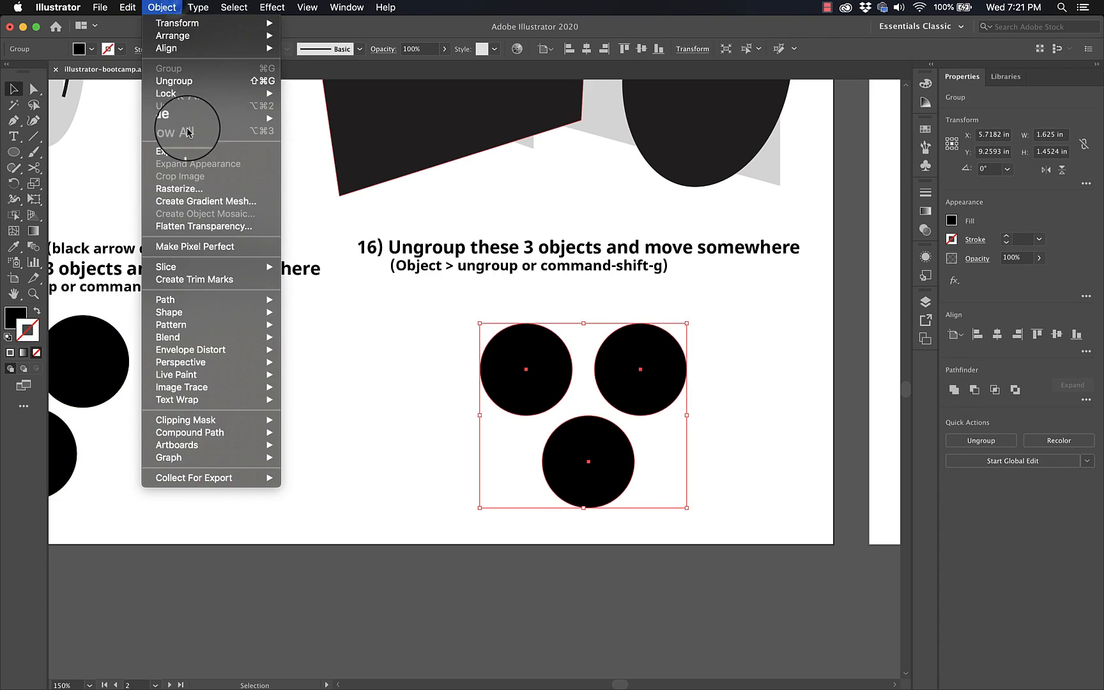
pyautogui.moveTo(174, 80)
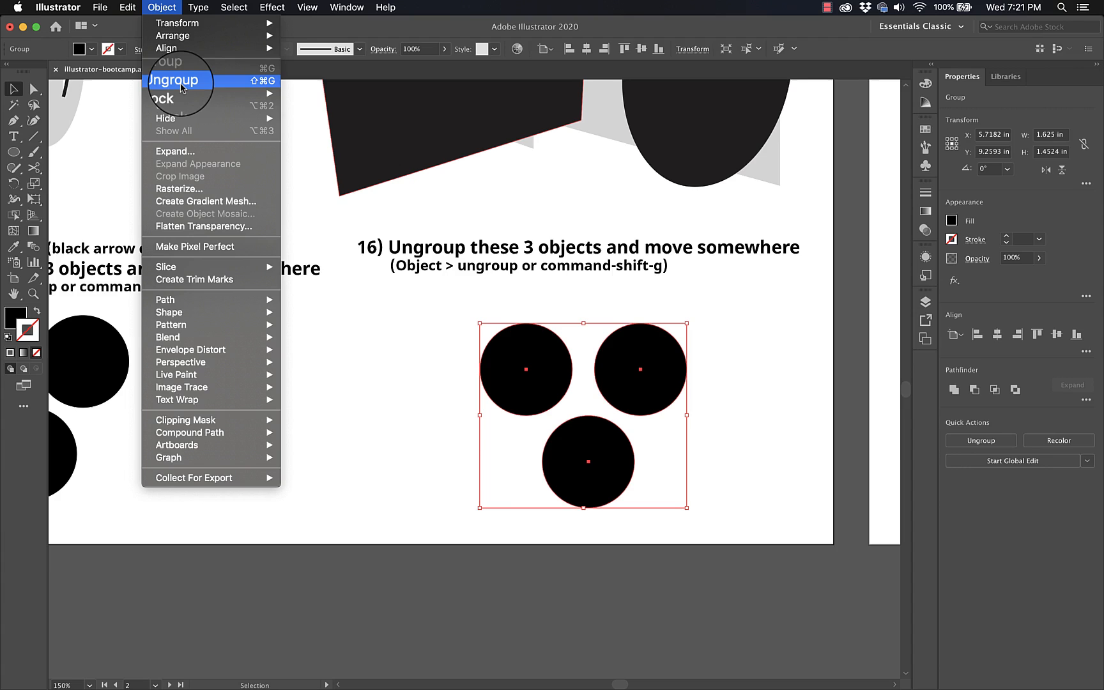
pyautogui.click(175, 80)
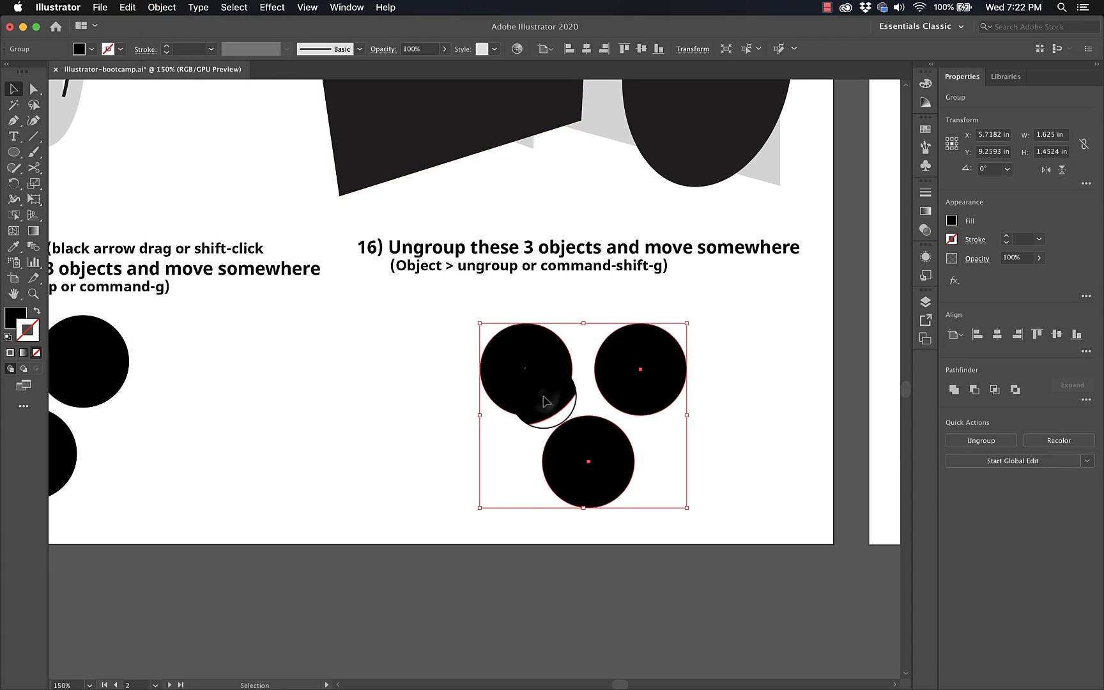